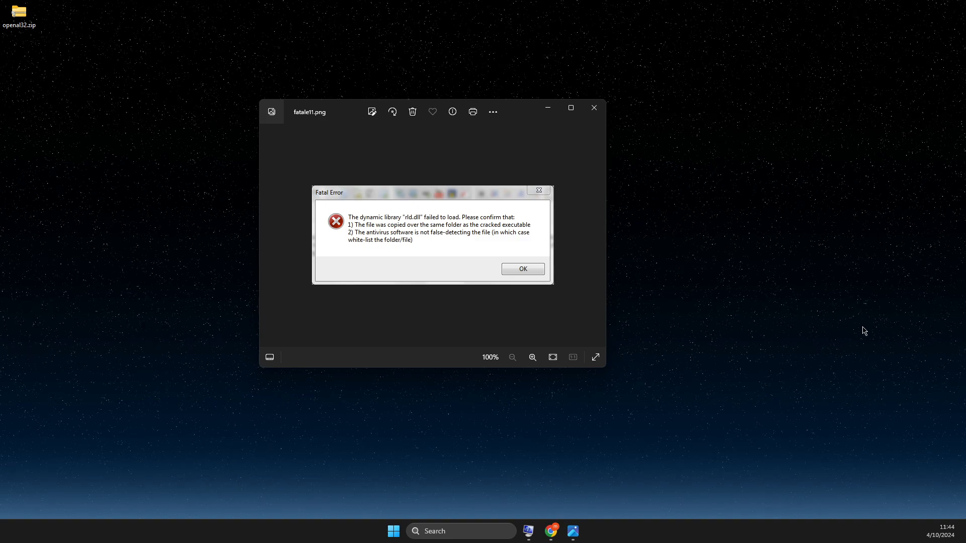
{"action": "mouse_move", "coordinate": [428, 230]}
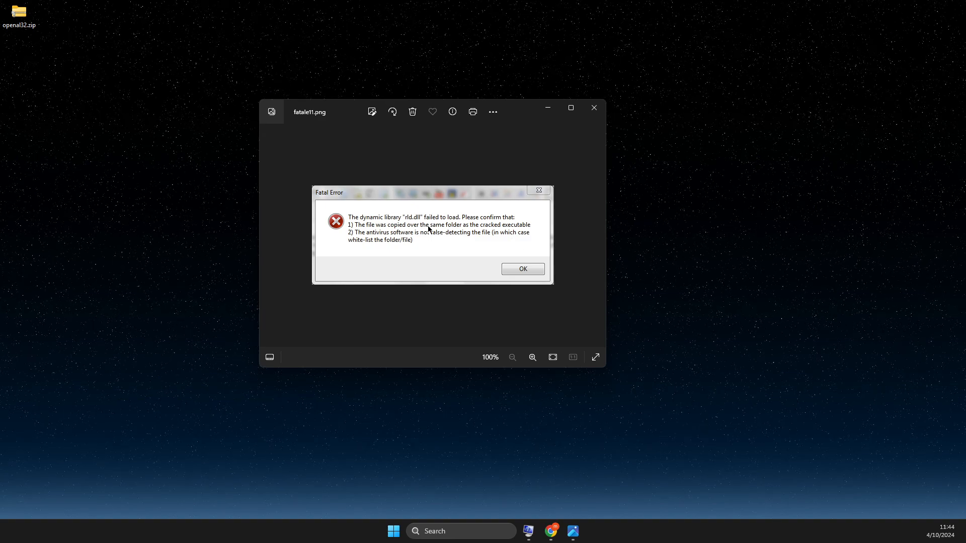
{"action": "mouse_move", "coordinate": [546, 235]}
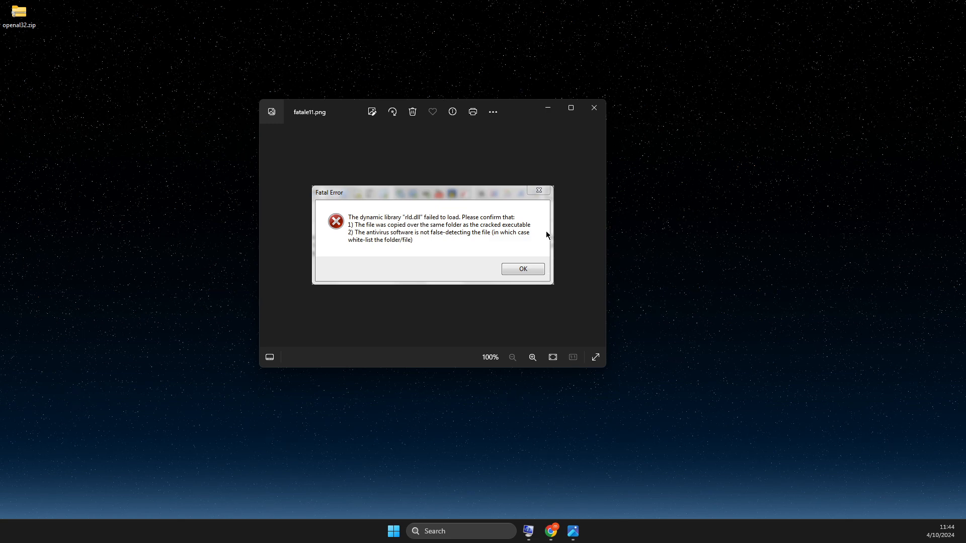
Step: Close the Photos window showing the rld.dll fatal error screenshot
{"action": "left_click", "coordinate": [521, 269]}
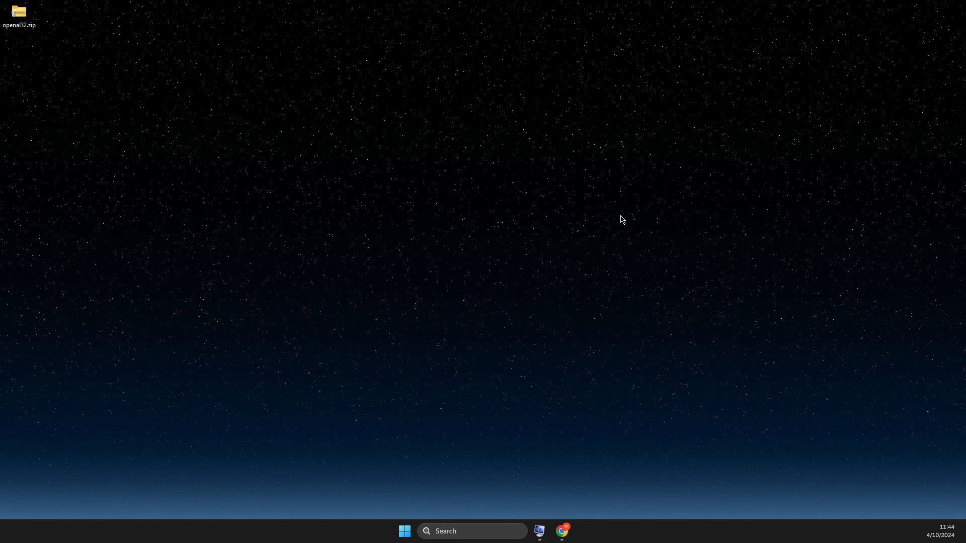
{"action": "mouse_move", "coordinate": [504, 269]}
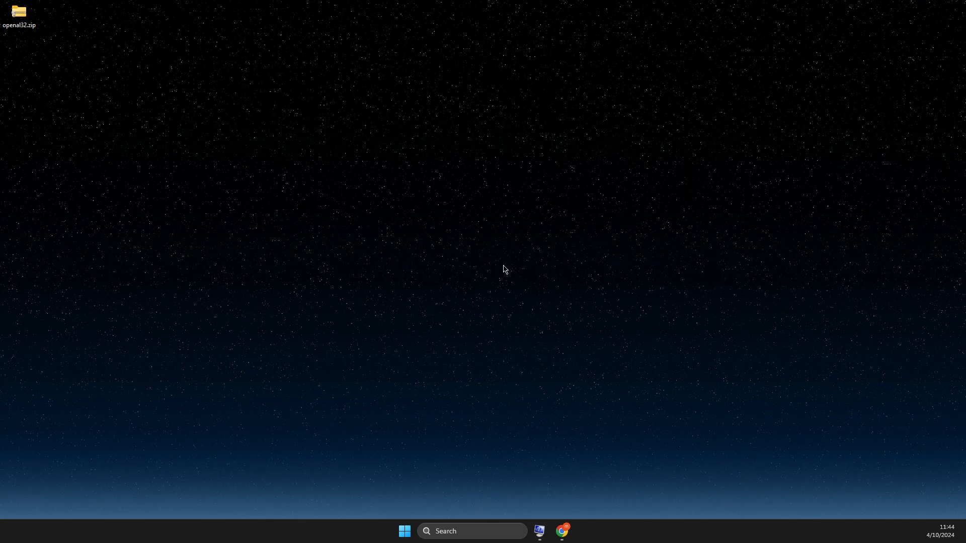
{"action": "mouse_move", "coordinate": [475, 250]}
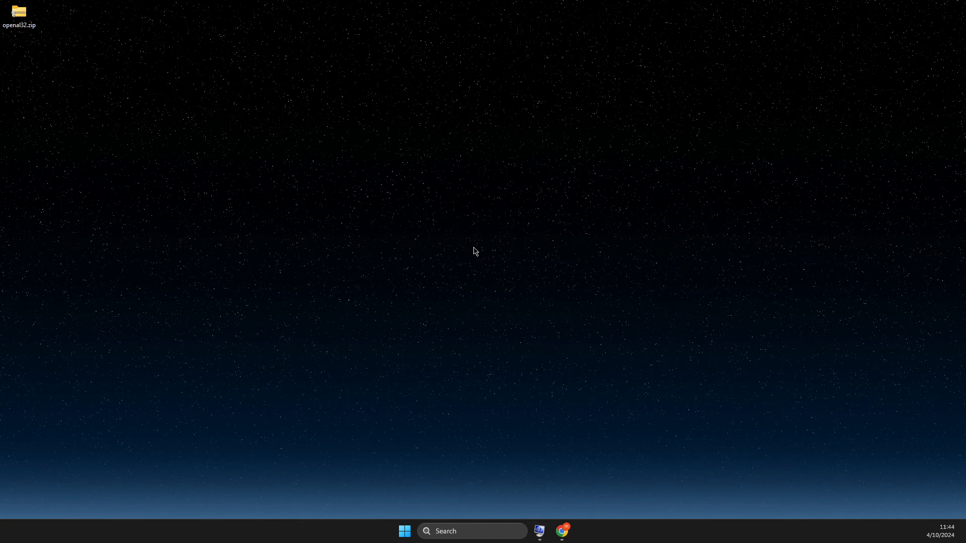
{"action": "mouse_move", "coordinate": [557, 447]}
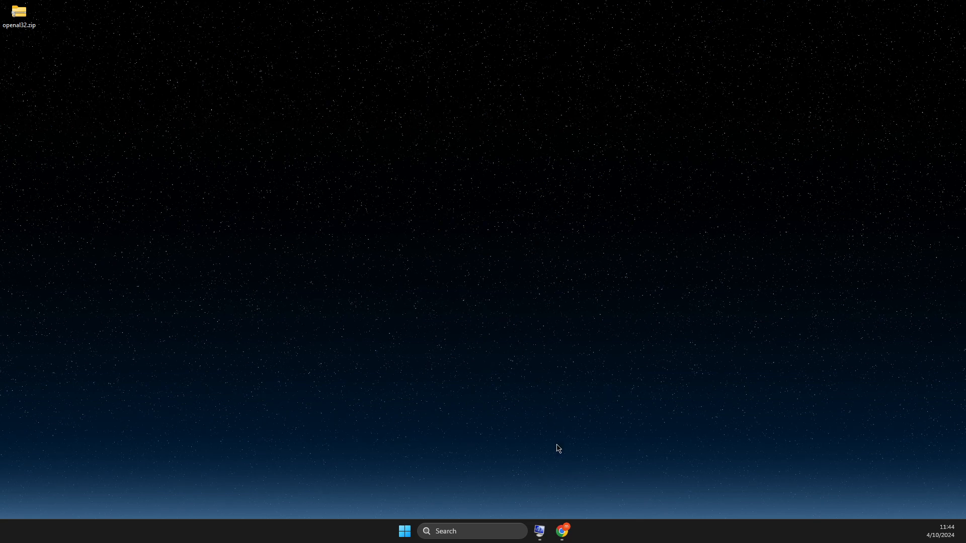
Step: In Chrome, open the Microsoft Learn Visual C++ Redistributable downloads table for ARM64, X86 and X64
{"action": "left_click", "coordinate": [561, 531]}
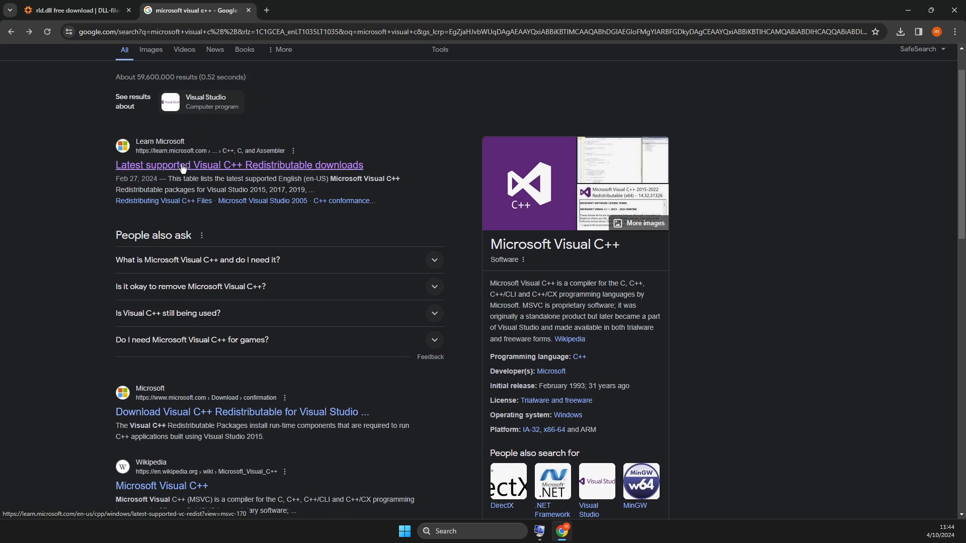
{"action": "left_click", "coordinate": [239, 164]}
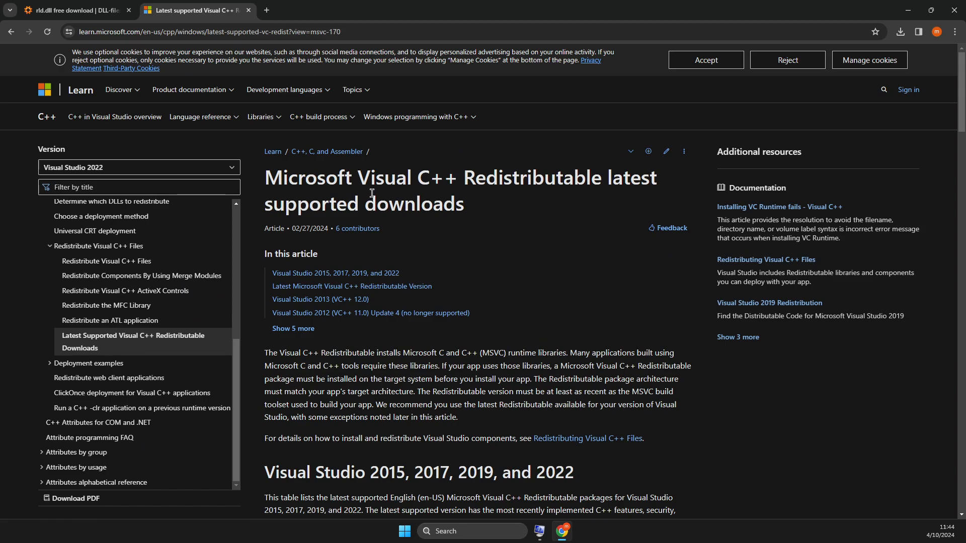
{"action": "scroll", "scroll_direction": "down", "scroll_amount": 3}
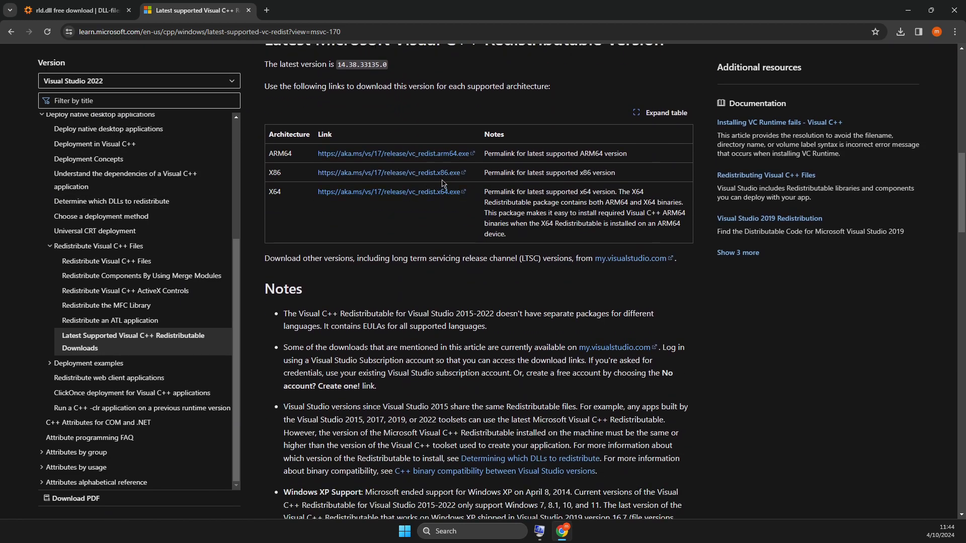
{"action": "mouse_move", "coordinate": [392, 173]}
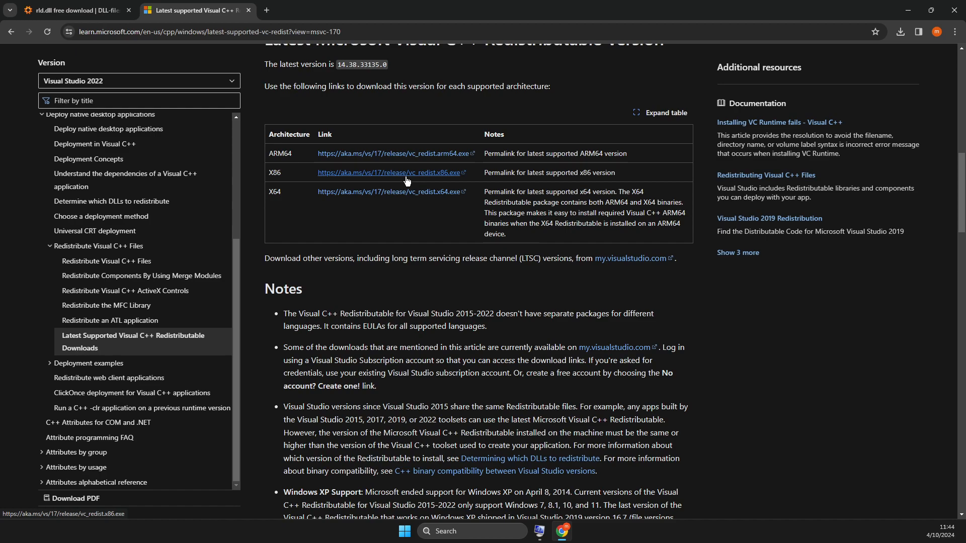
{"action": "mouse_move", "coordinate": [364, 176]}
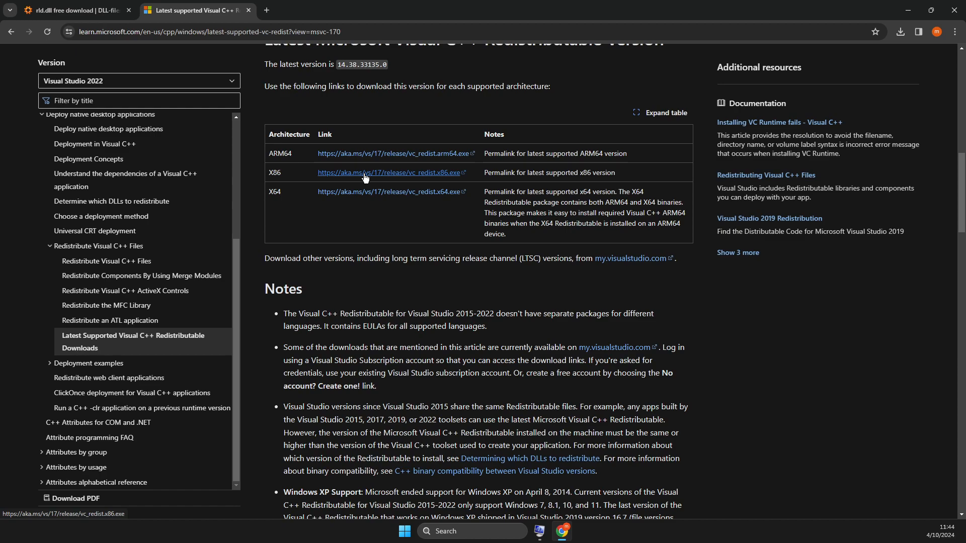
{"action": "mouse_move", "coordinate": [348, 200]}
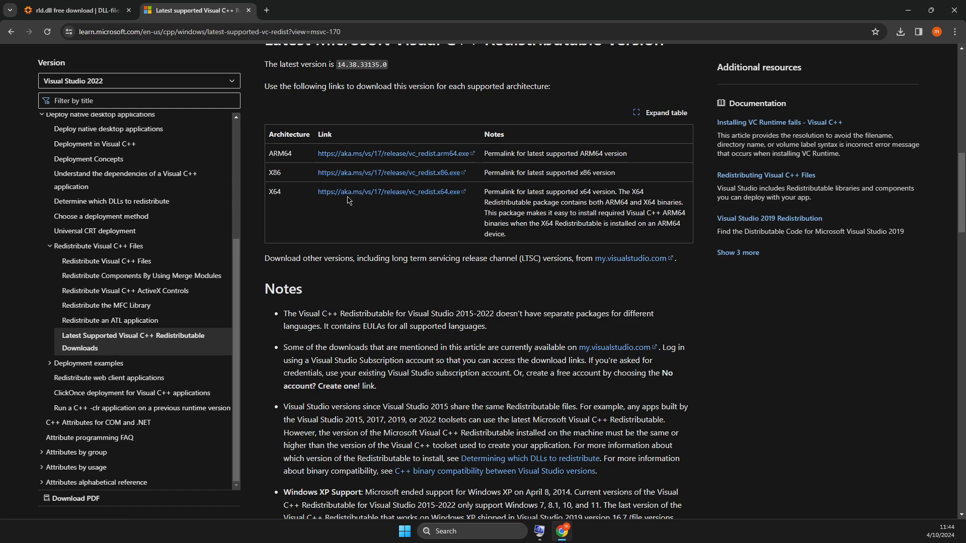
{"action": "mouse_move", "coordinate": [347, 191]}
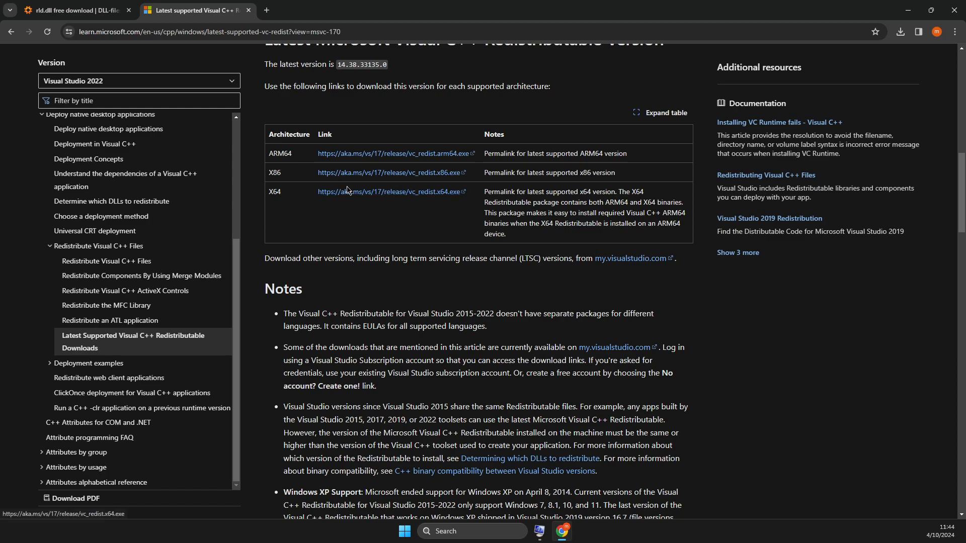
{"action": "mouse_move", "coordinate": [469, 431]}
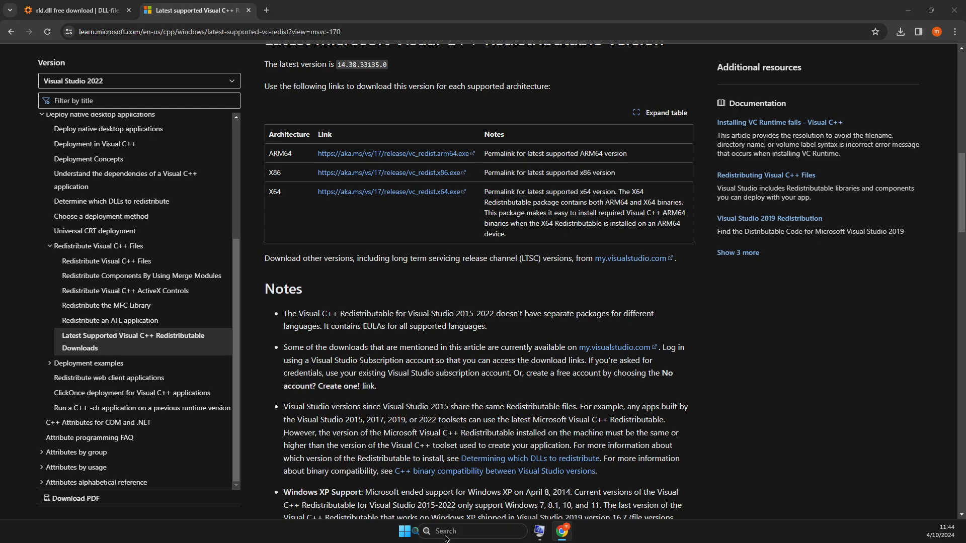
Step: Minimize the Microsoft Learn browser window to reveal the desktop with openal32.zip
{"action": "type", "text": "system Information"}
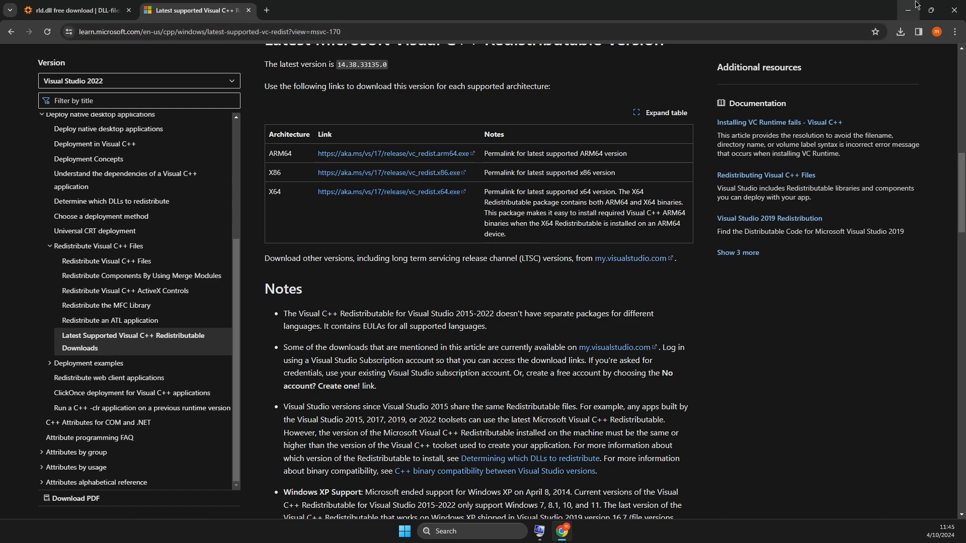
{"action": "mouse_move", "coordinate": [911, 9]}
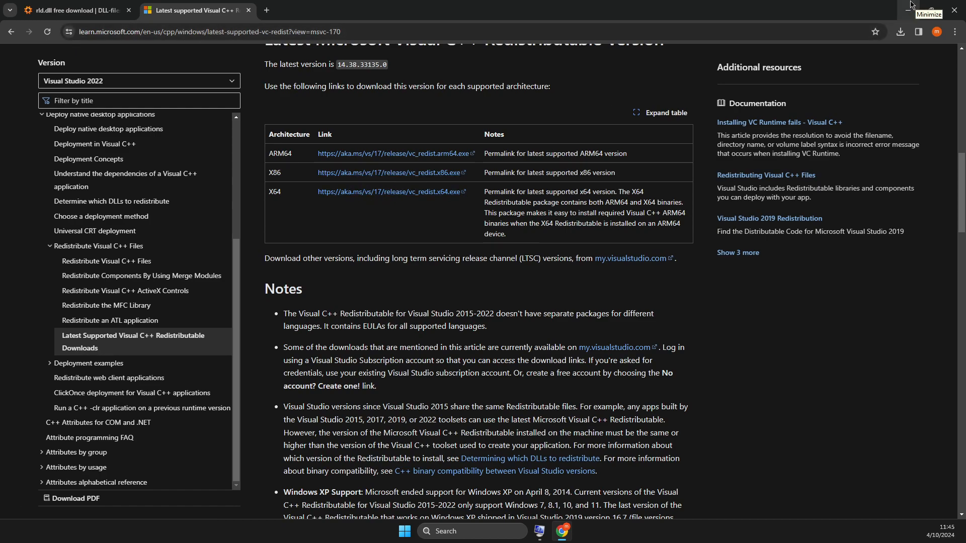
{"action": "left_click", "coordinate": [929, 11]}
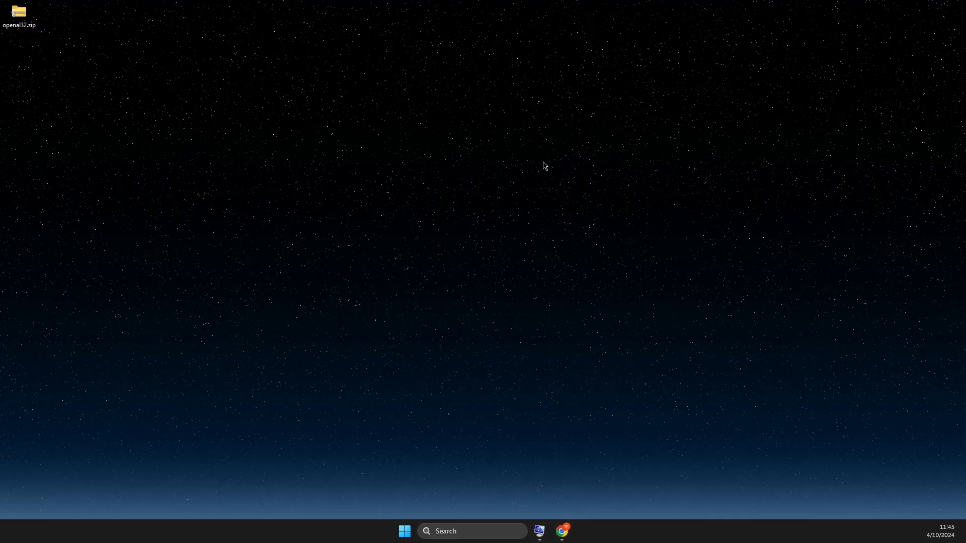
Step: Run VC_redist.x86.exe from Downloads, accept the license and start installing
{"action": "type", "text": "discord"}
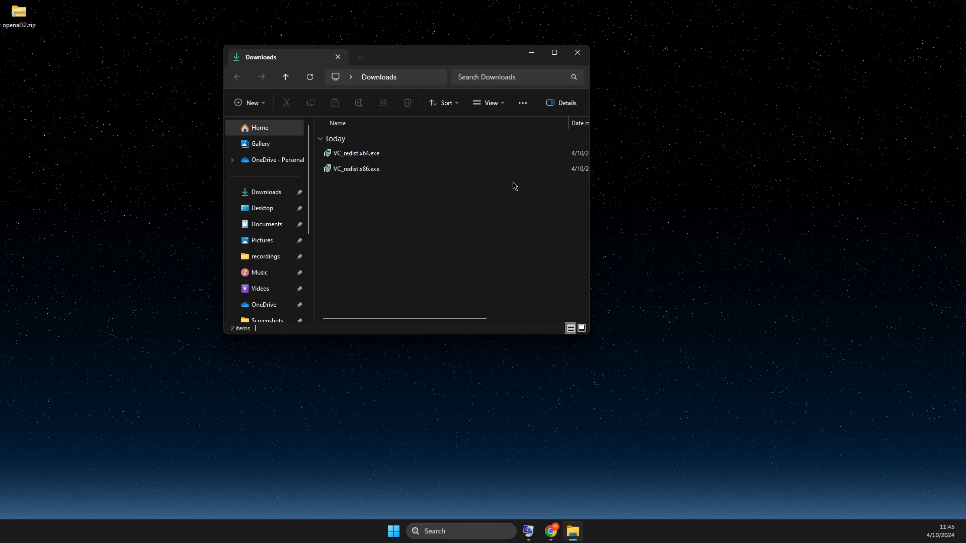
{"action": "left_click", "coordinate": [356, 169]}
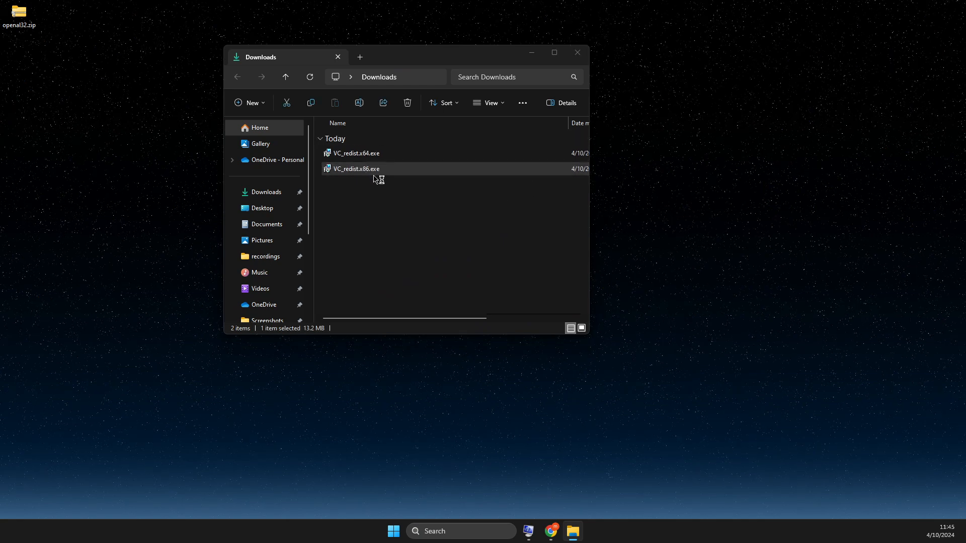
{"action": "double_click", "coordinate": [354, 169]}
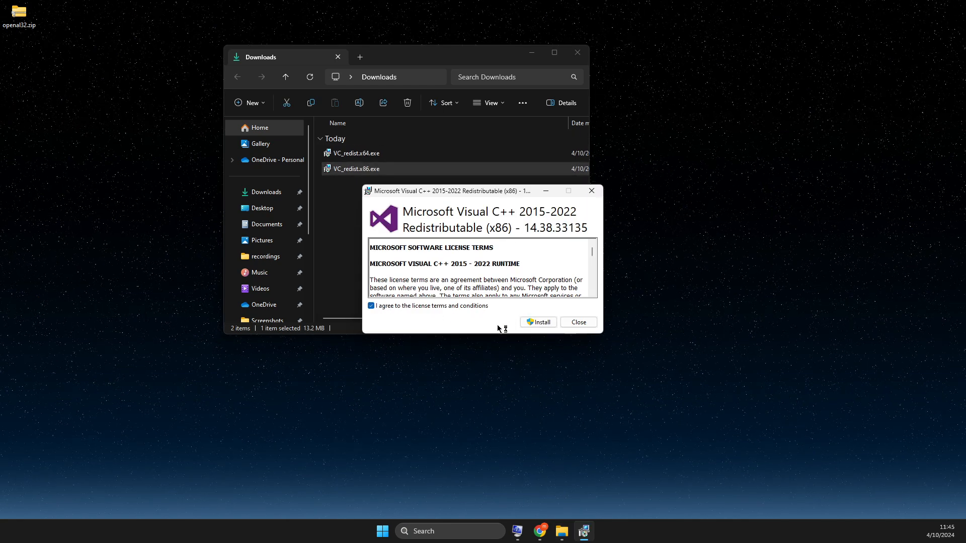
{"action": "left_click", "coordinate": [537, 321]}
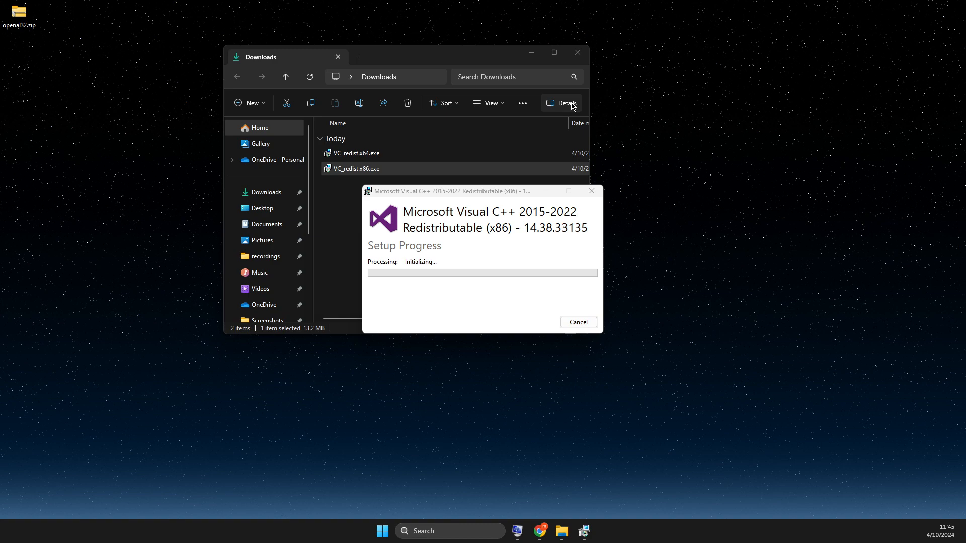
{"action": "mouse_move", "coordinate": [577, 53]}
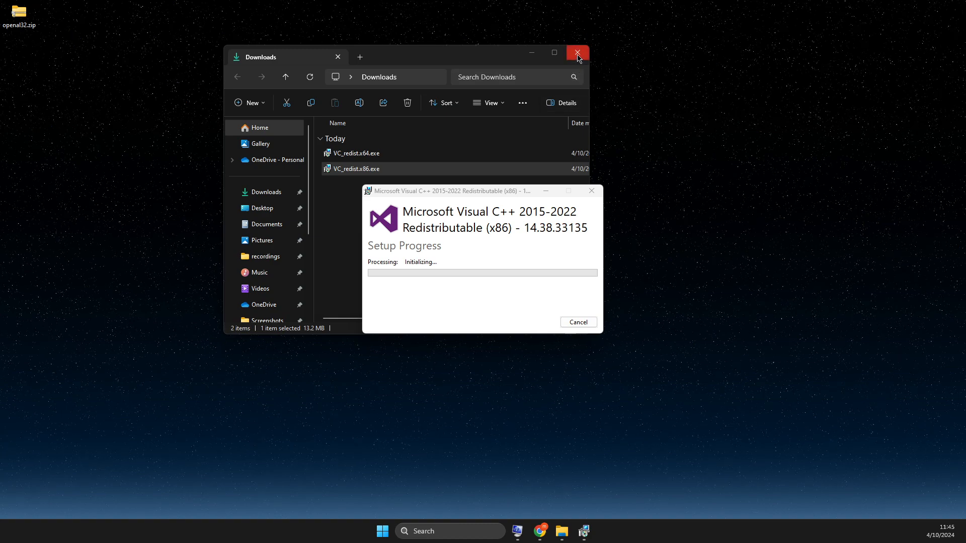
{"action": "mouse_move", "coordinate": [577, 53]}
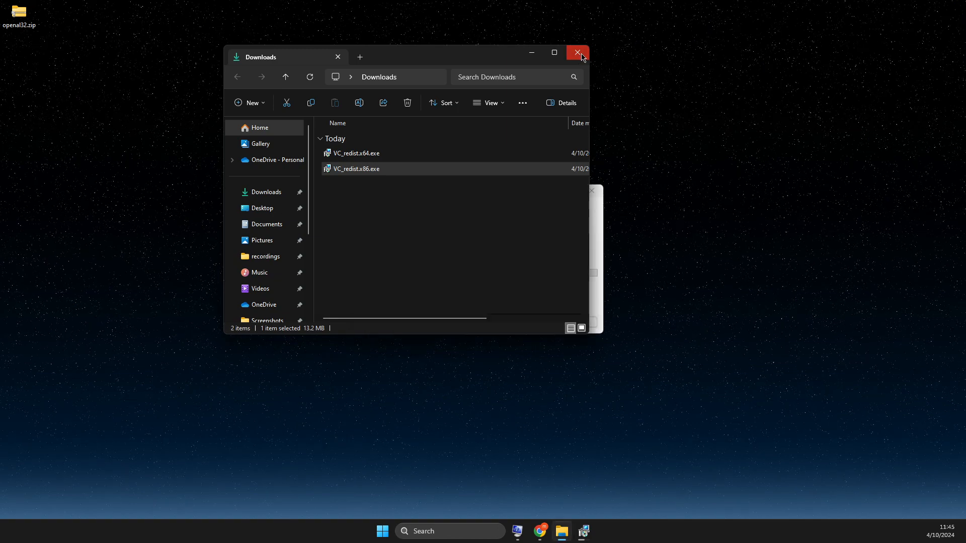
Step: Open DLL-files.com's rld.dll page from Google results and dismiss the reboot notice
{"action": "left_click", "coordinate": [576, 53]}
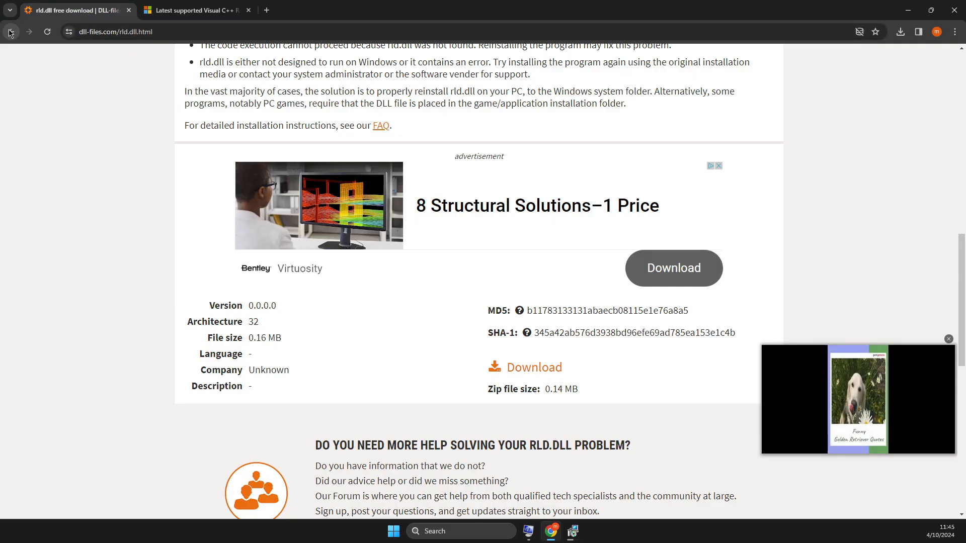
{"action": "left_click", "coordinate": [11, 31]}
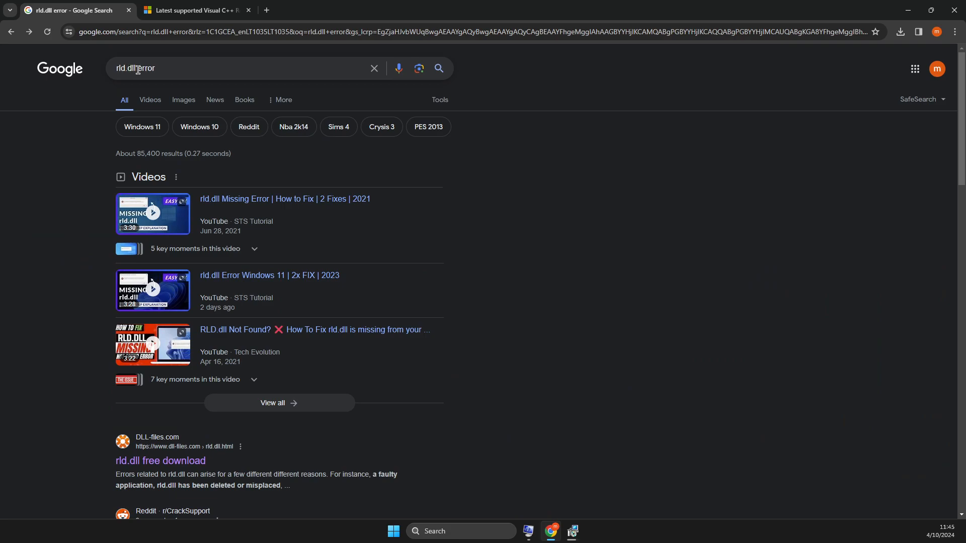
{"action": "scroll", "scroll_direction": "down", "scroll_amount": 3}
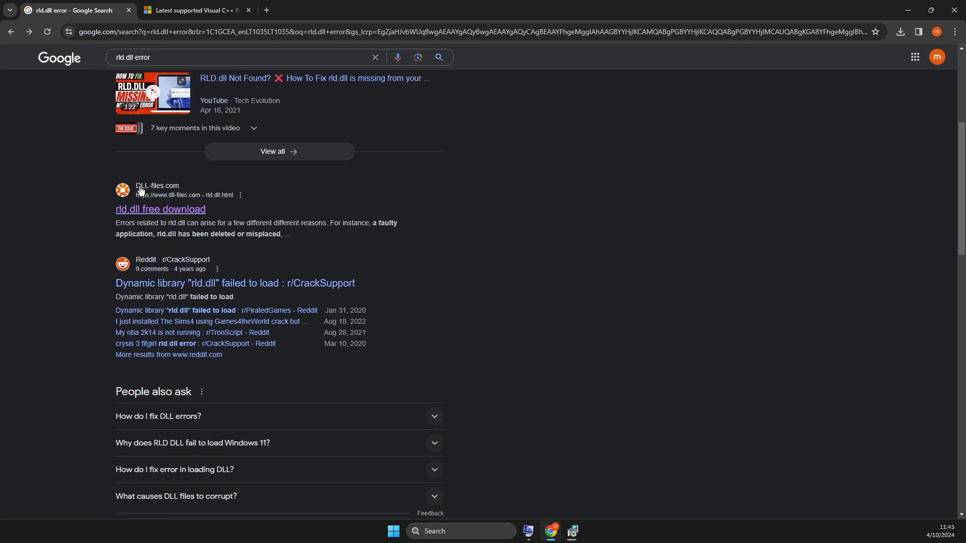
{"action": "mouse_move", "coordinate": [178, 209]}
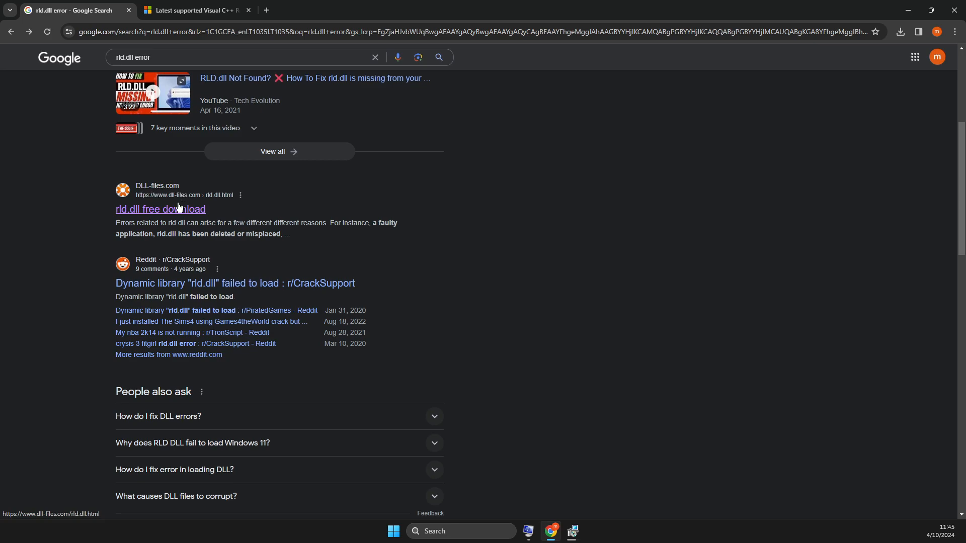
{"action": "left_click", "coordinate": [159, 208]}
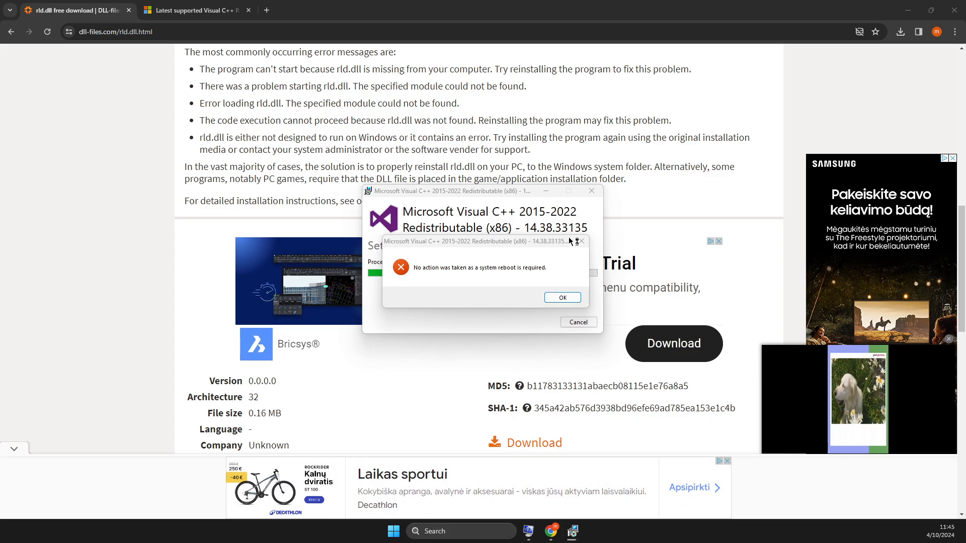
{"action": "left_click", "coordinate": [561, 298]}
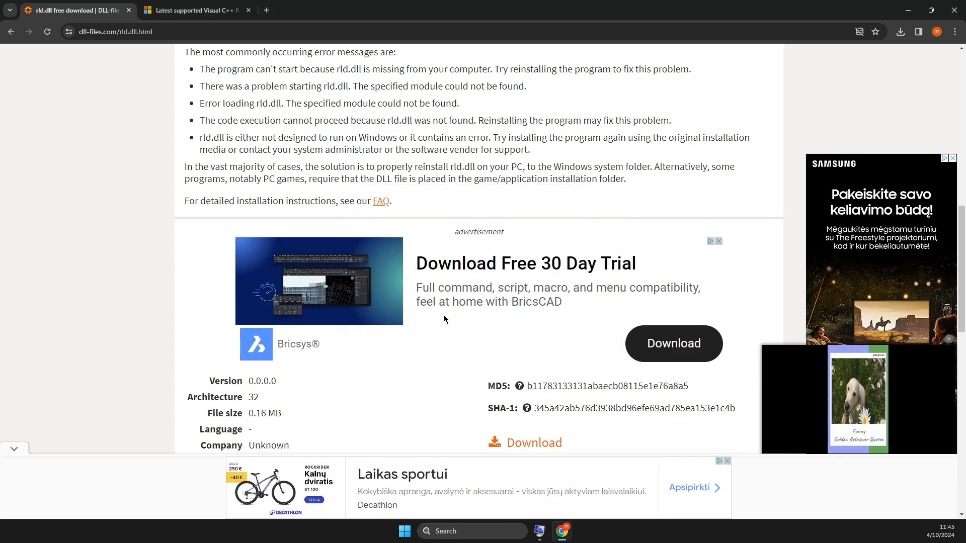
Step: Download rld.zip from DLL-files.com's Downloading RLD.DLL page
{"action": "scroll", "scroll_direction": "down", "scroll_amount": 3}
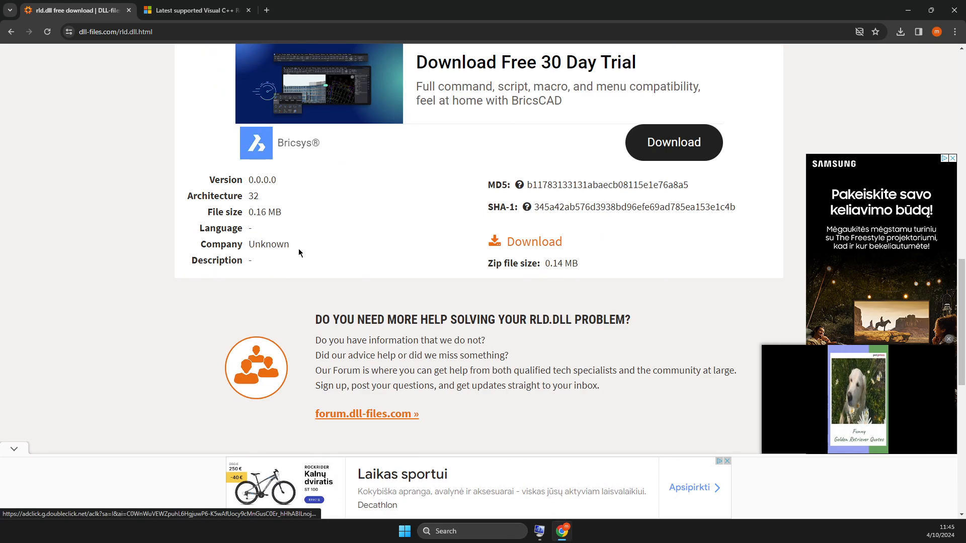
{"action": "left_click", "coordinate": [534, 240]}
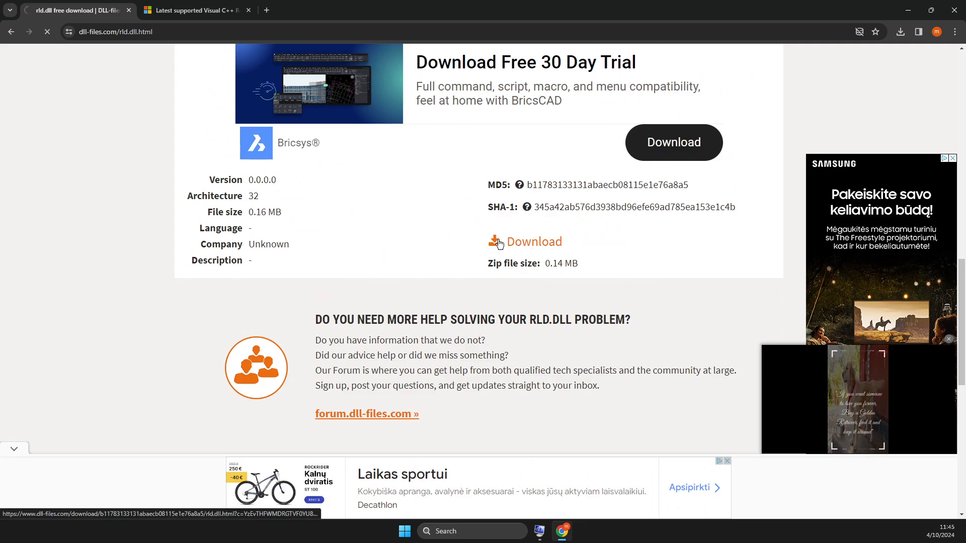
{"action": "left_click", "coordinate": [533, 240]}
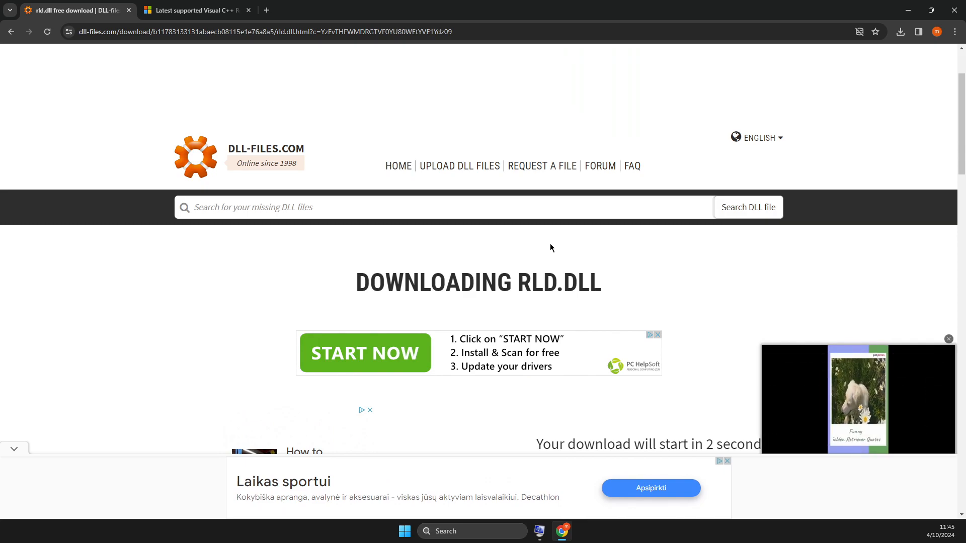
{"action": "scroll", "scroll_direction": "down", "scroll_amount": 3}
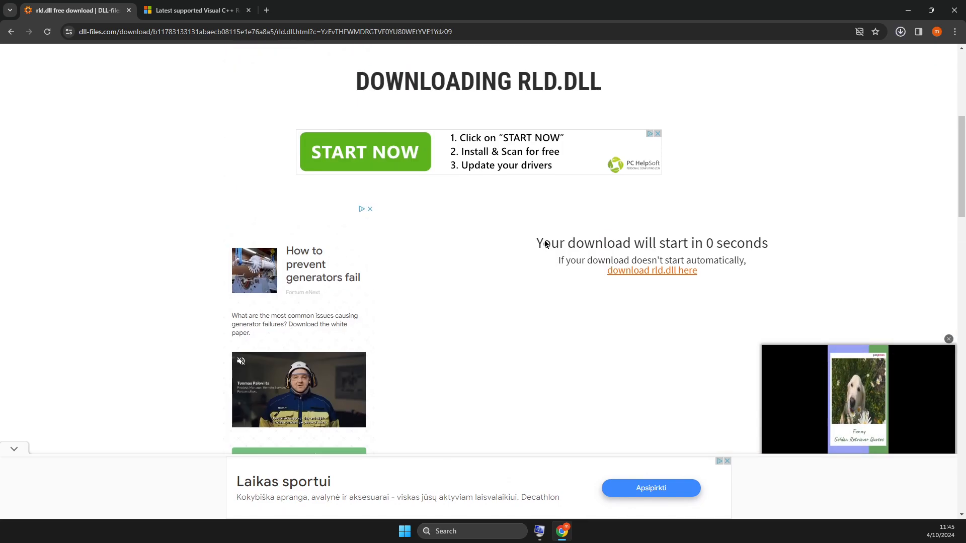
{"action": "left_click", "coordinate": [899, 31]}
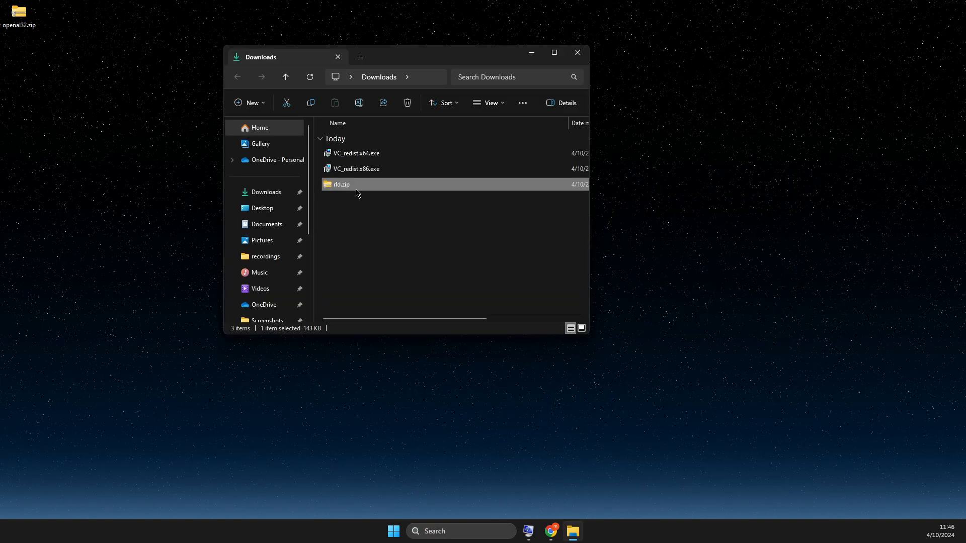
Step: Extract rld.zip to the rld folder with README.txt and rld.dll, and open a second Explorer window
{"action": "right_click", "coordinate": [340, 184]}
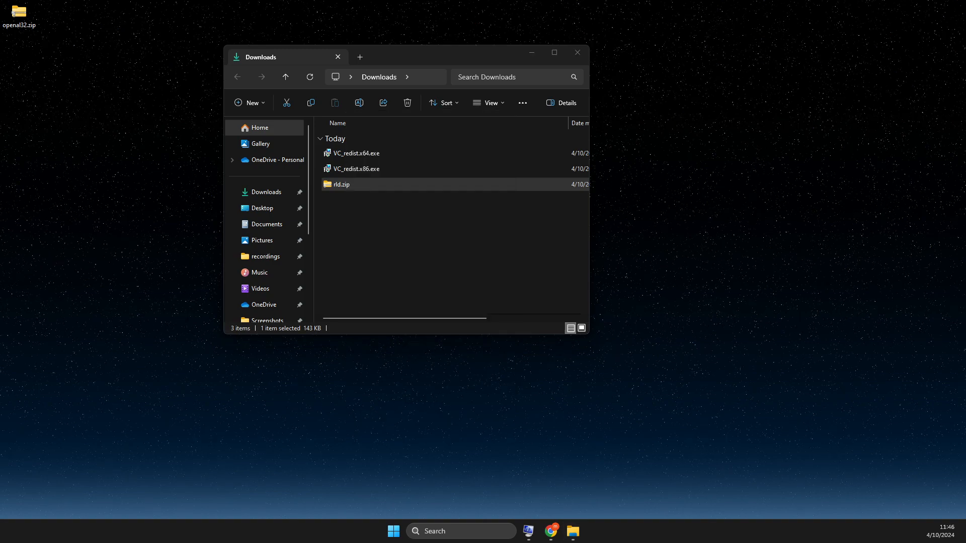
{"action": "double_click", "coordinate": [341, 184]}
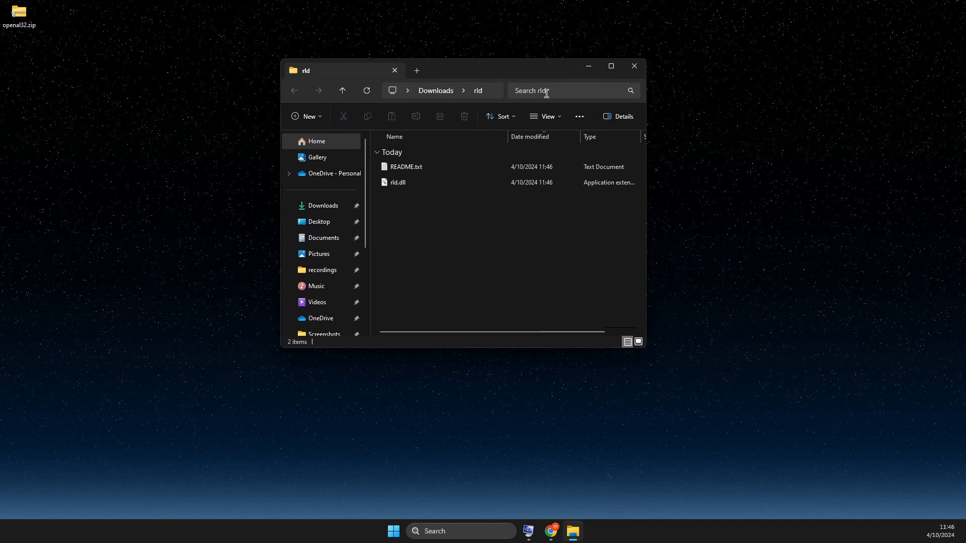
{"action": "left_click", "coordinate": [458, 531]}
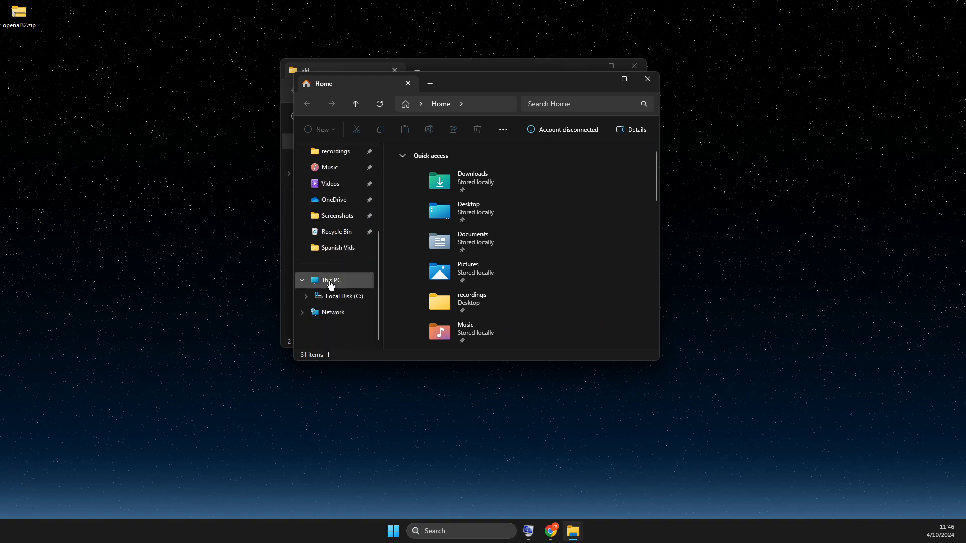
Step: Open C:\Windows in the second window and scroll to System32 and SysWOW64
{"action": "left_click", "coordinate": [344, 296]}
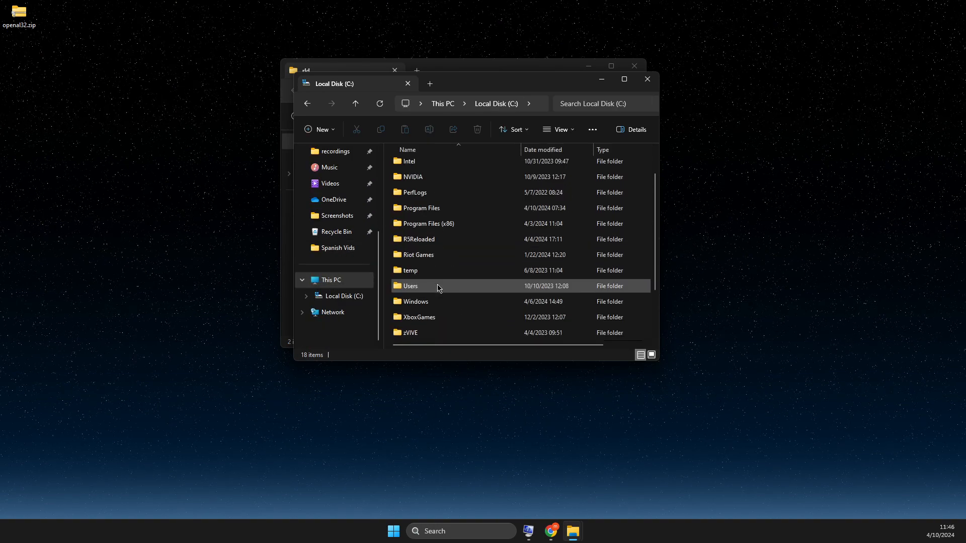
{"action": "double_click", "coordinate": [413, 301]}
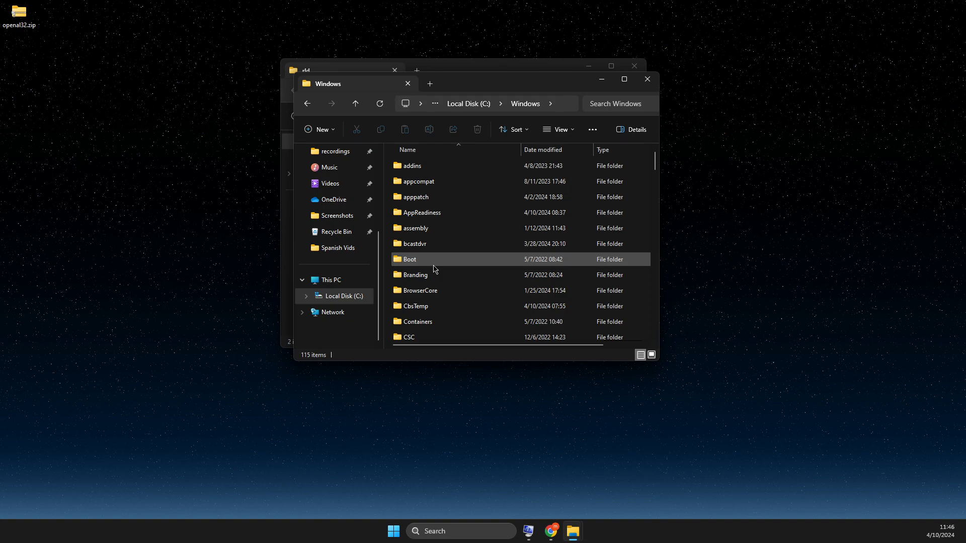
{"action": "scroll", "scroll_direction": "down", "scroll_amount": 3}
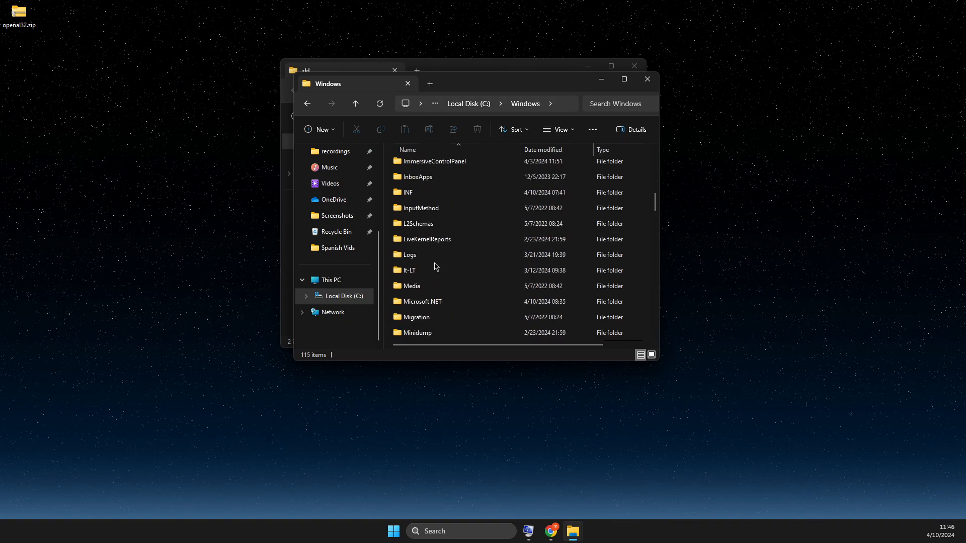
{"action": "scroll", "scroll_direction": "down", "scroll_amount": 3}
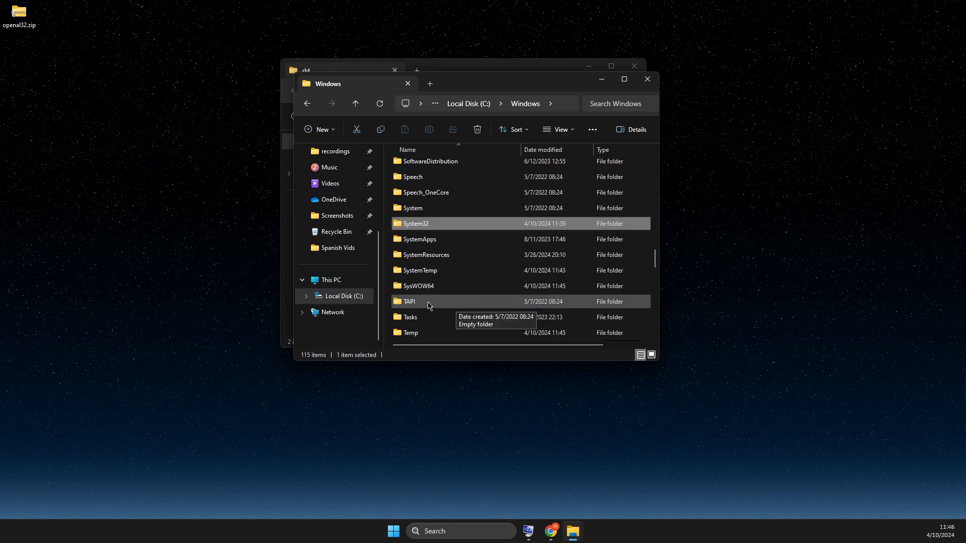
{"action": "mouse_move", "coordinate": [524, 95]}
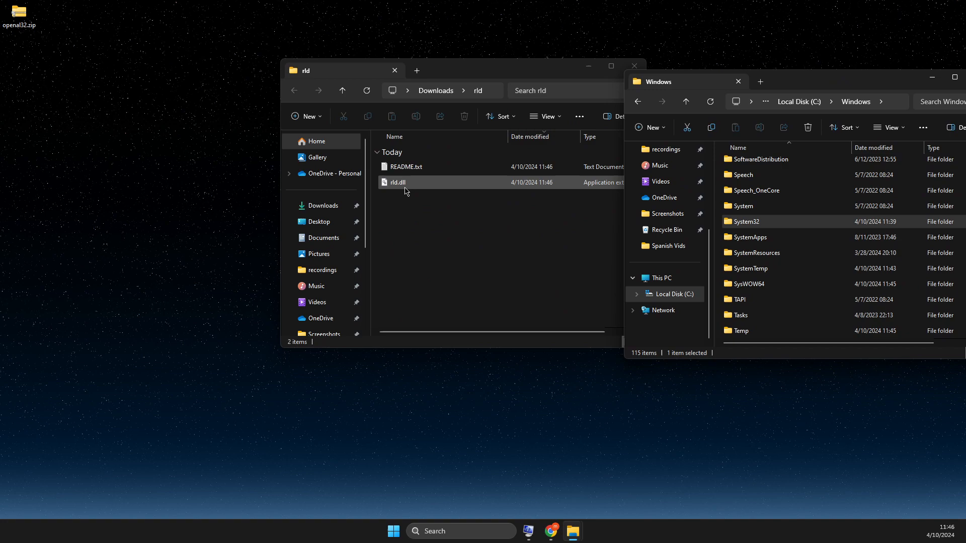
Step: Copy rld.dll into System32 and SysWOW64, approving administrator prompts and keeping the name rld.dll
{"action": "left_click", "coordinate": [397, 182]}
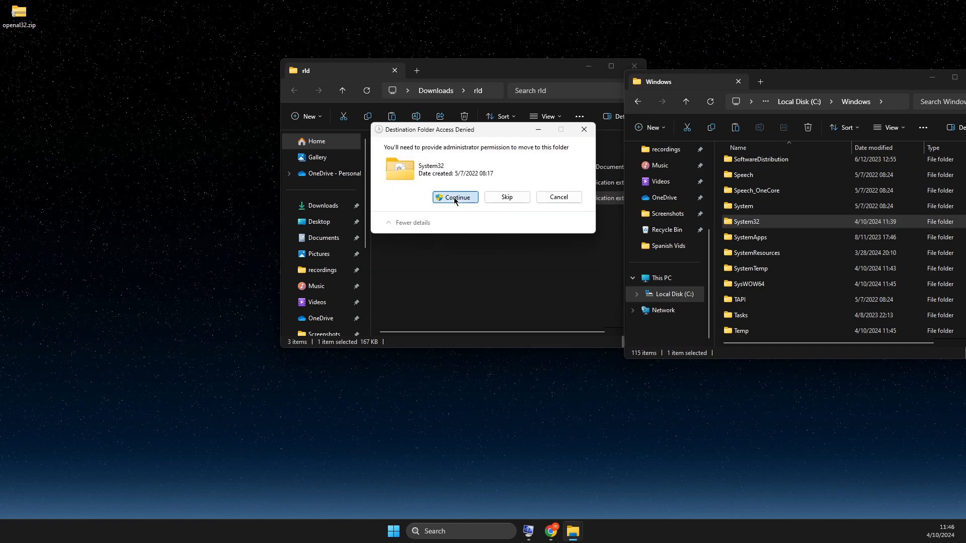
{"action": "left_click", "coordinate": [454, 197]}
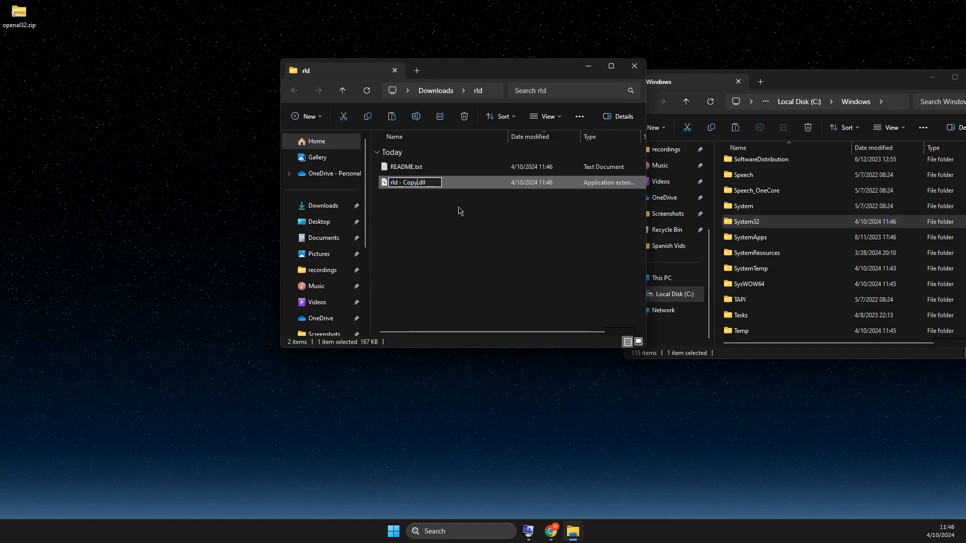
{"action": "type", "text": "rld.dll"}
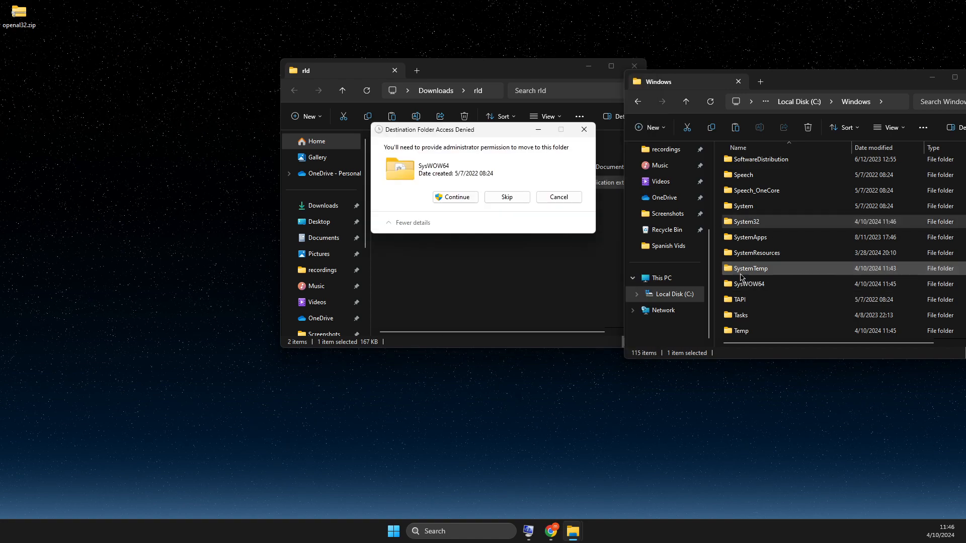
{"action": "left_click", "coordinate": [505, 197]}
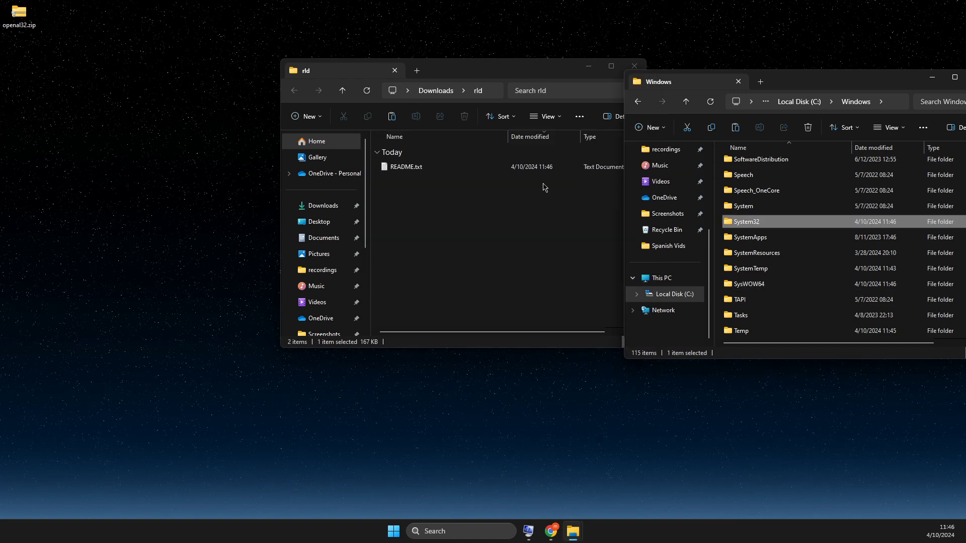